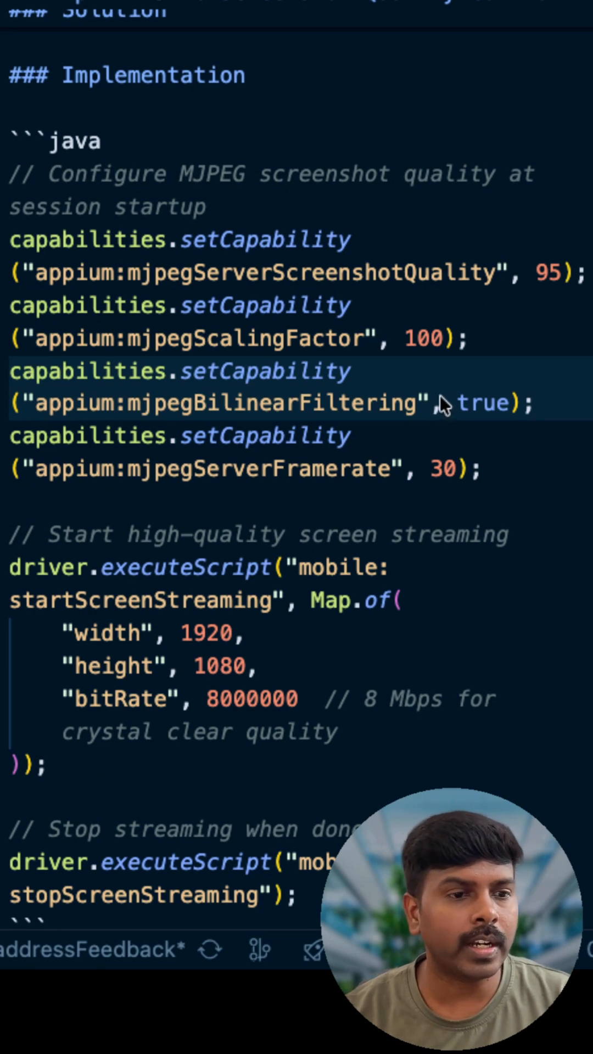
pyautogui.moveTo(188, 278)
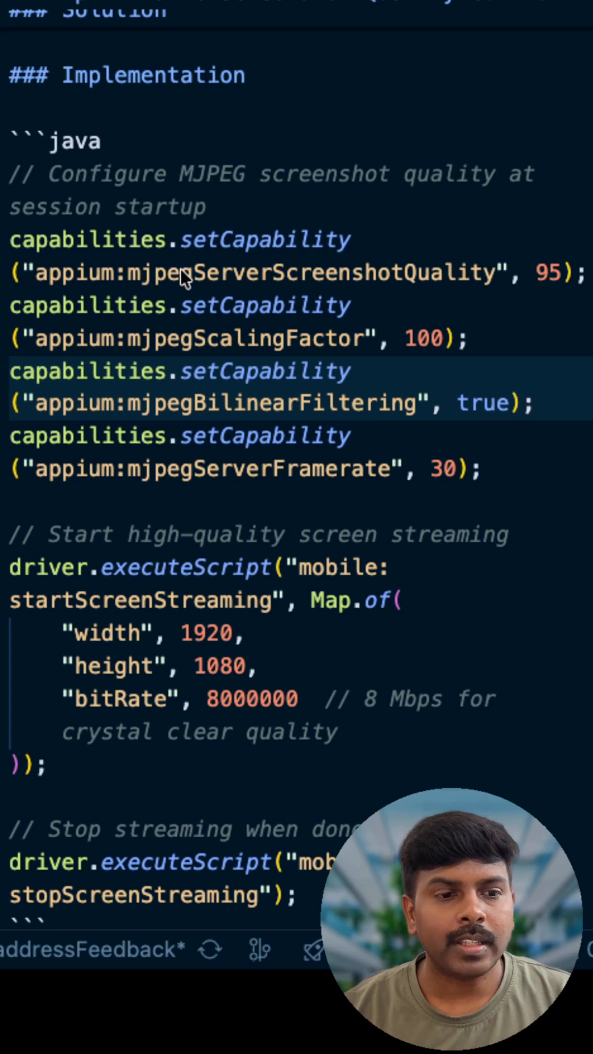
pyautogui.doubleClick(311, 272)
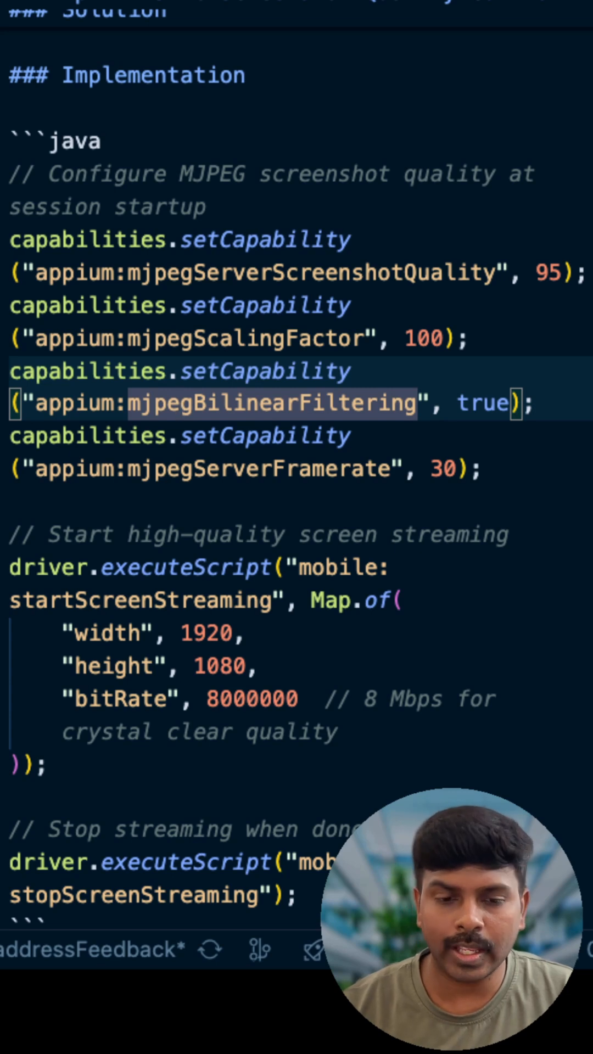
pyautogui.click(181, 402)
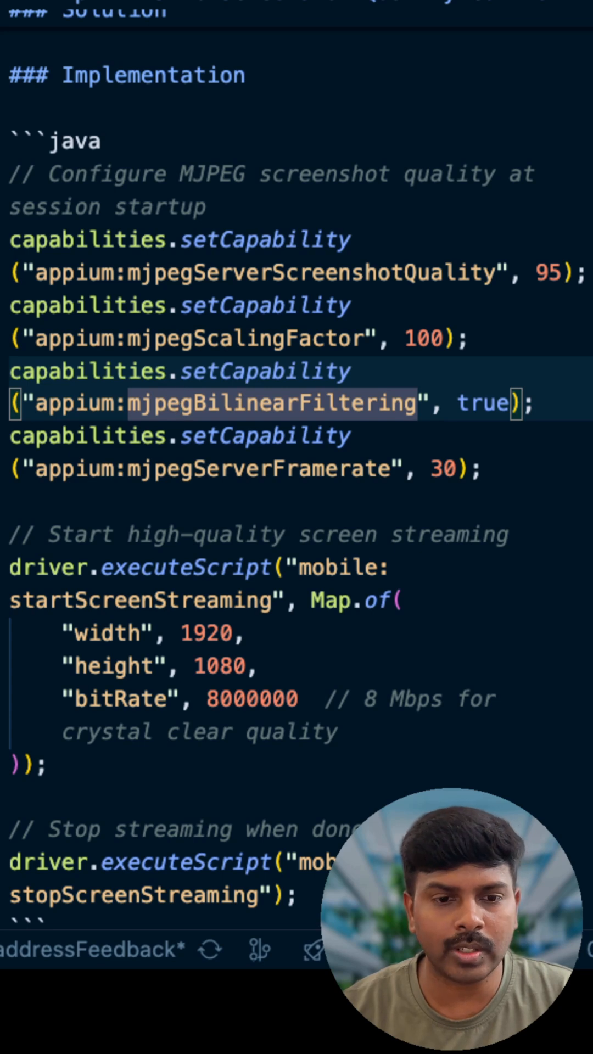
pyautogui.doubleClick(259, 468)
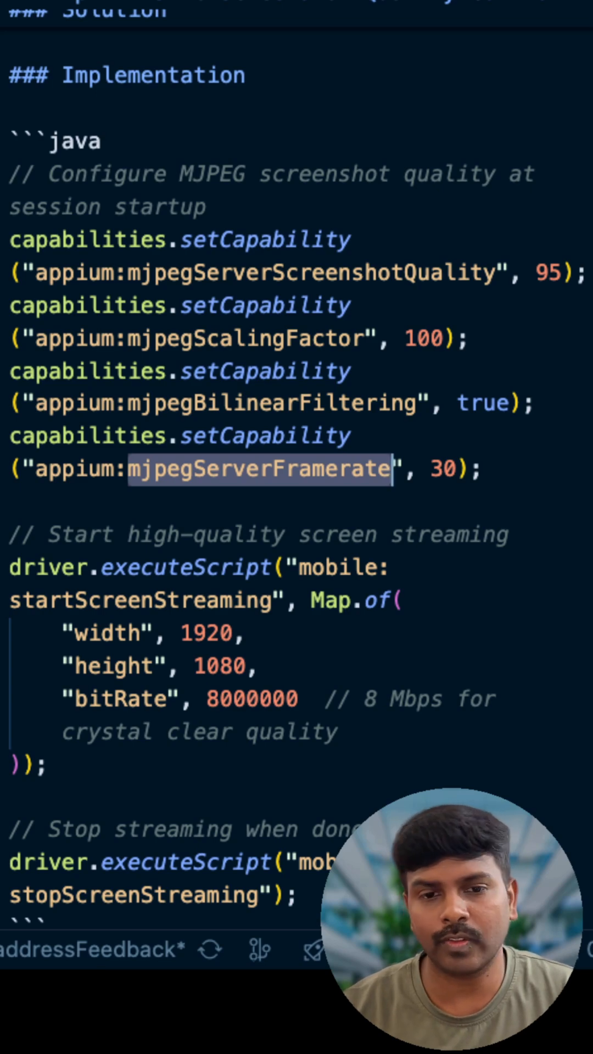
pyautogui.moveTo(69, 514)
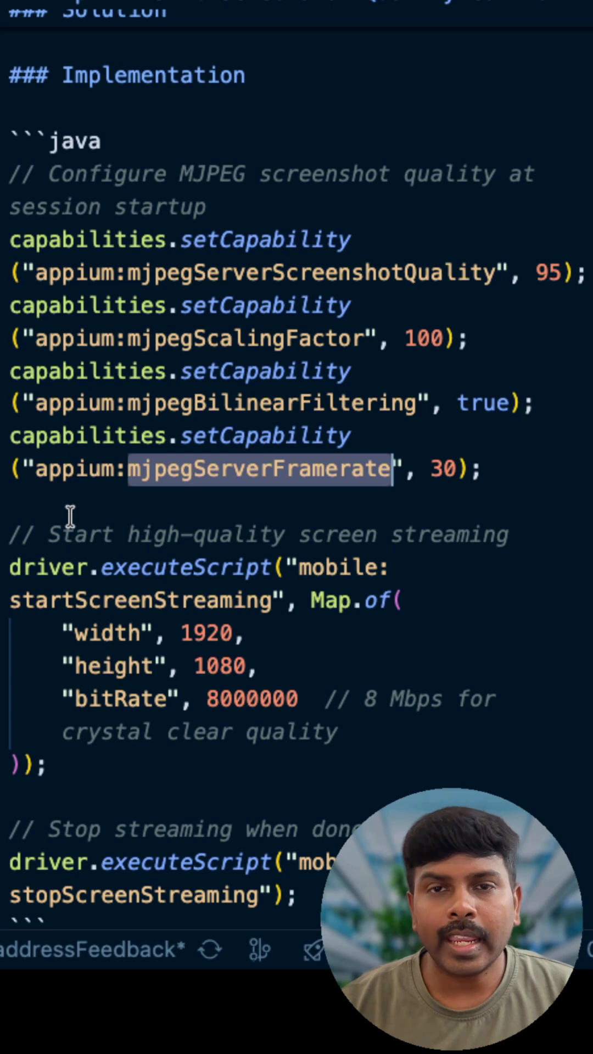